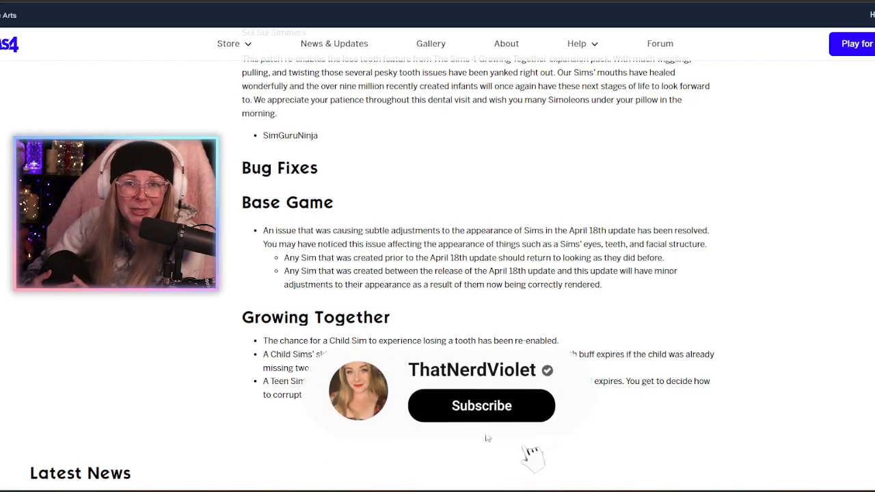
left_click(482, 404)
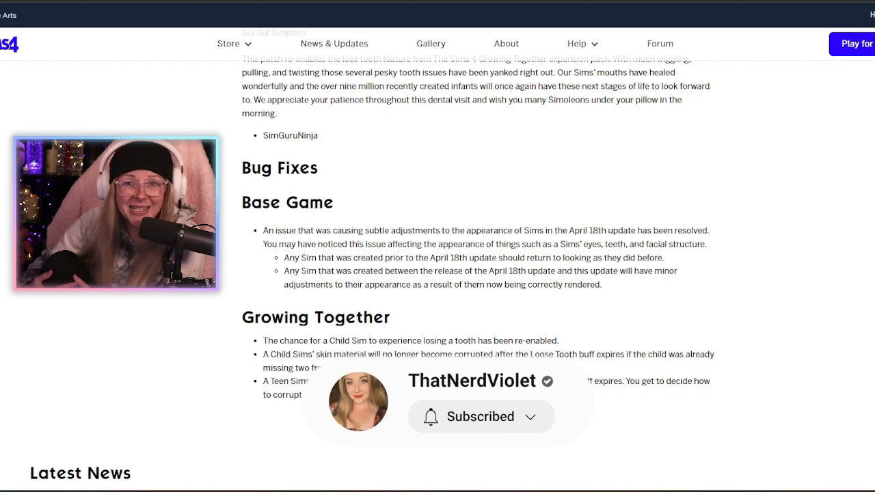